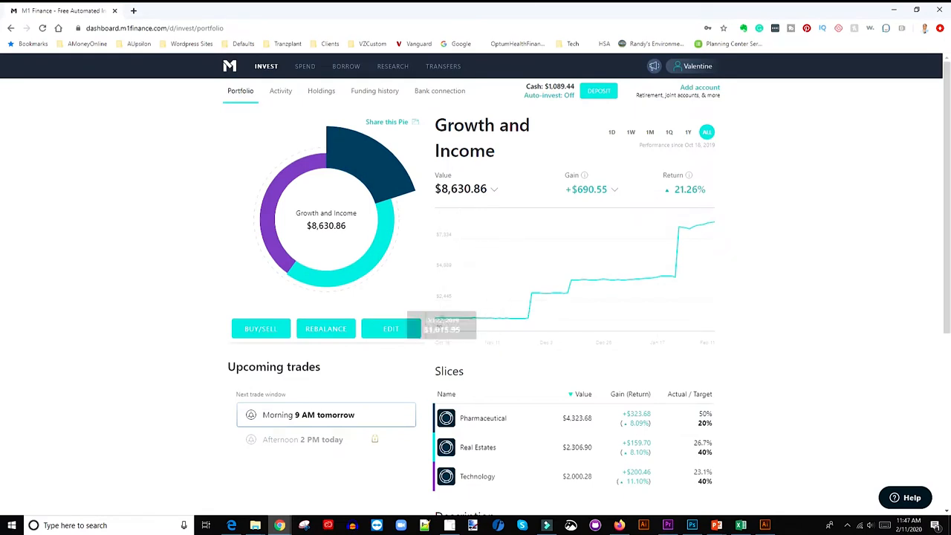
pyautogui.moveTo(609, 279)
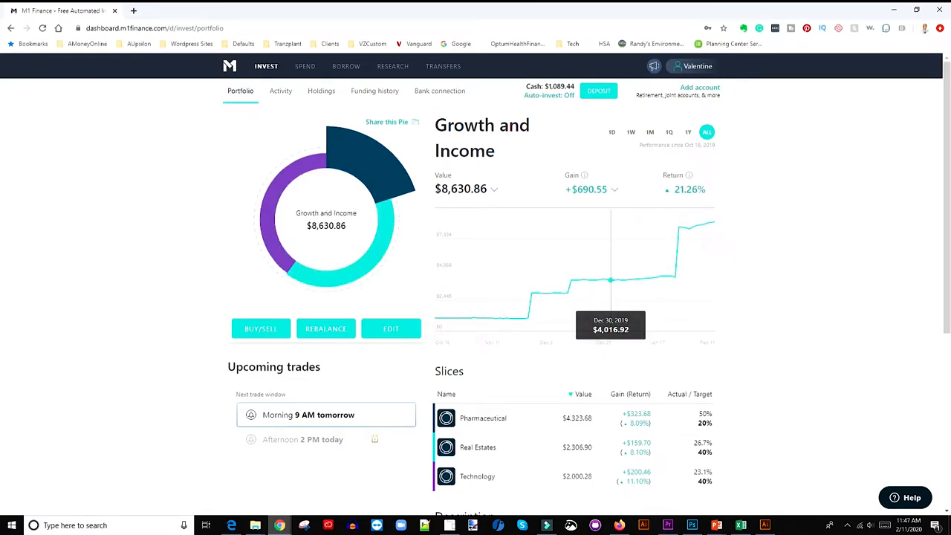
pyautogui.moveTo(454, 275)
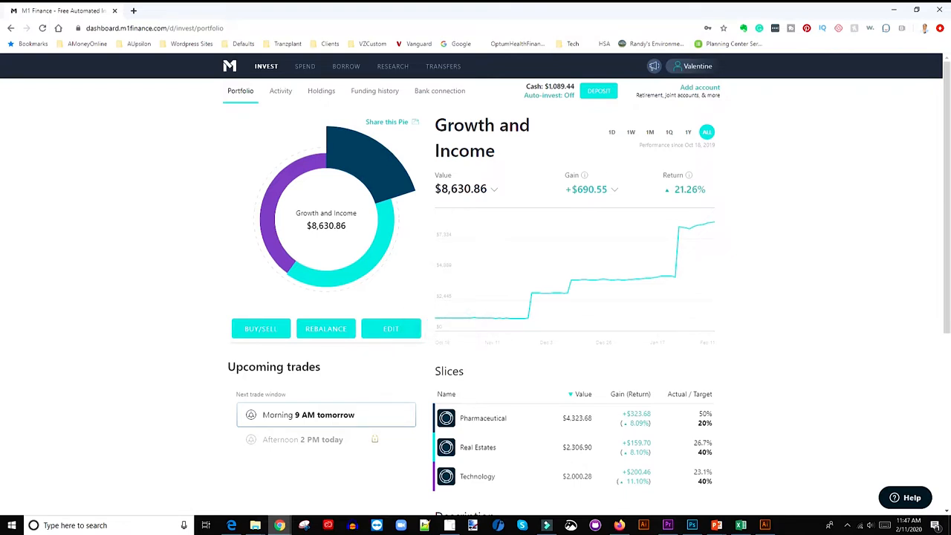
pyautogui.moveTo(379, 171)
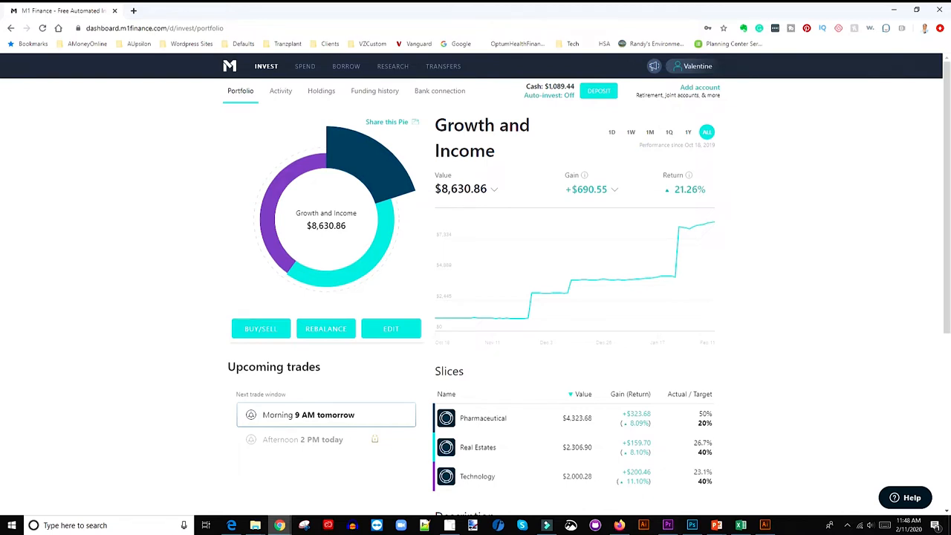
pyautogui.moveTo(606, 280)
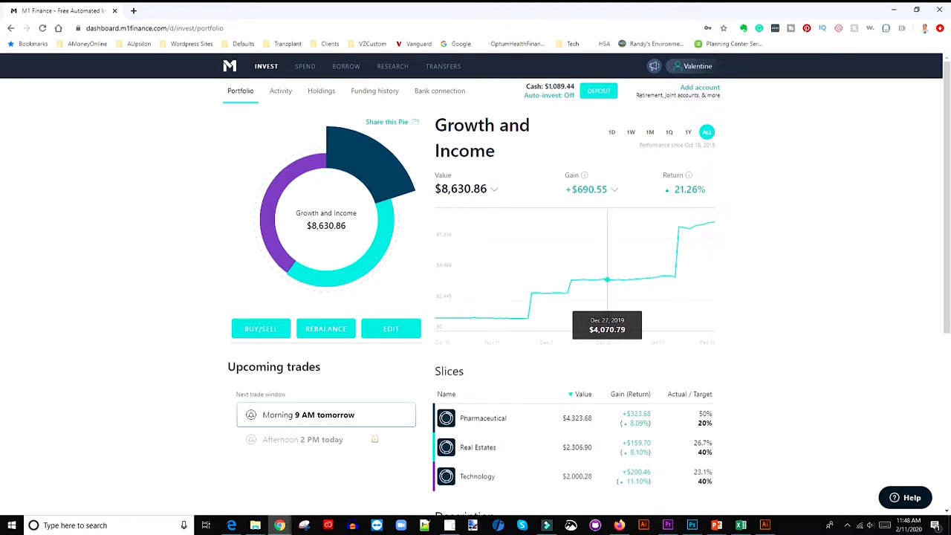
pyautogui.moveTo(638, 280)
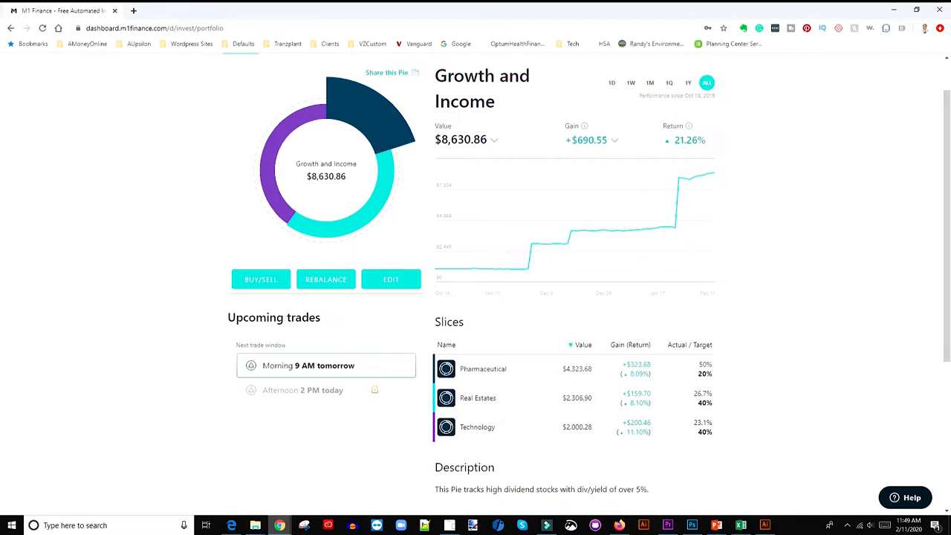
# Step: Check the Gain breakdown, then view the Pharmaceutical sub-pie holding AbbVie, Gilead and Merck
pyautogui.click(615, 140)
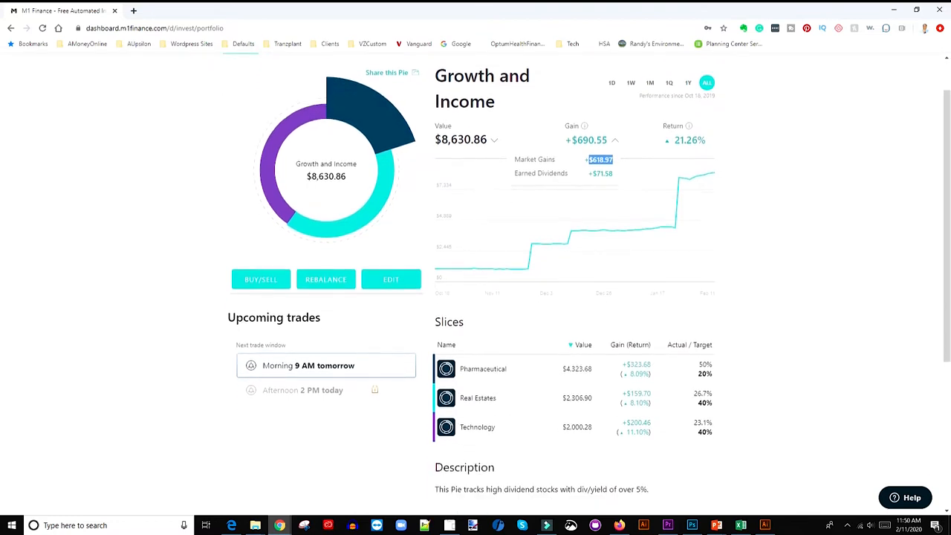
pyautogui.moveTo(663, 226)
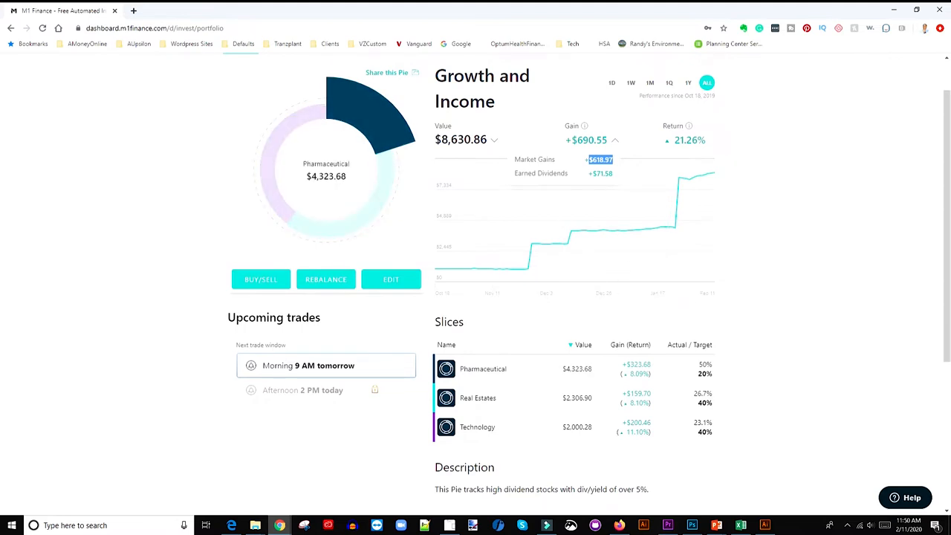
pyautogui.click(481, 368)
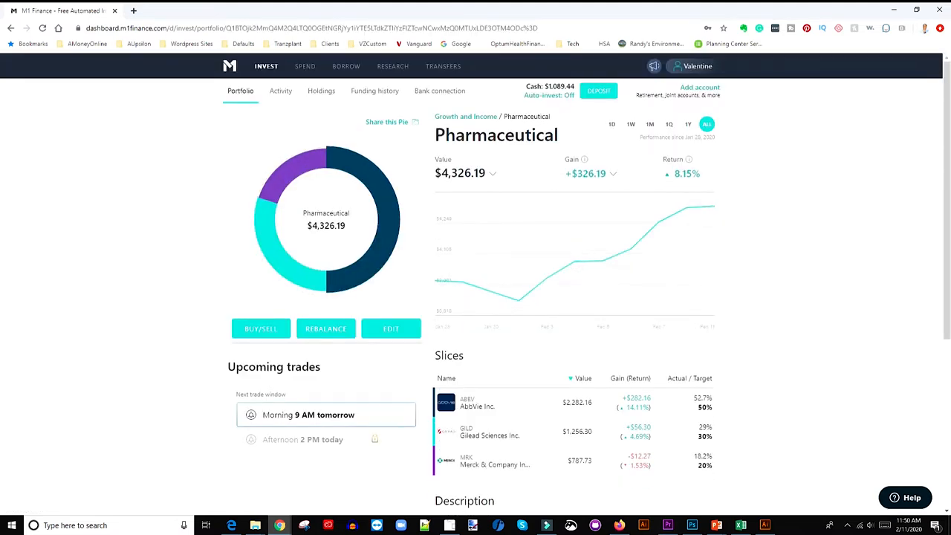
# Step: Review the Pharmaceutical gain breakdown: $326.19 market gains, $0.00 earned dividends
pyautogui.scroll(-3)
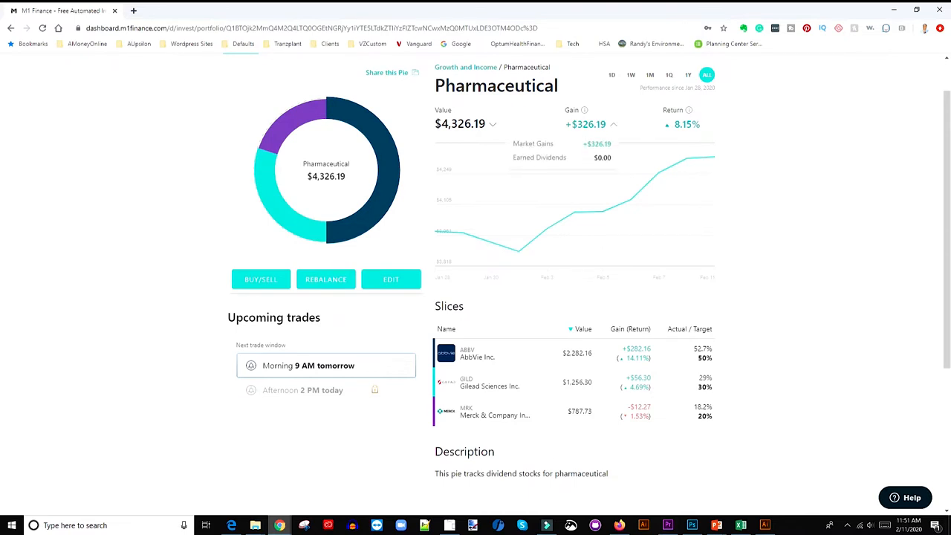
pyautogui.moveTo(547, 226)
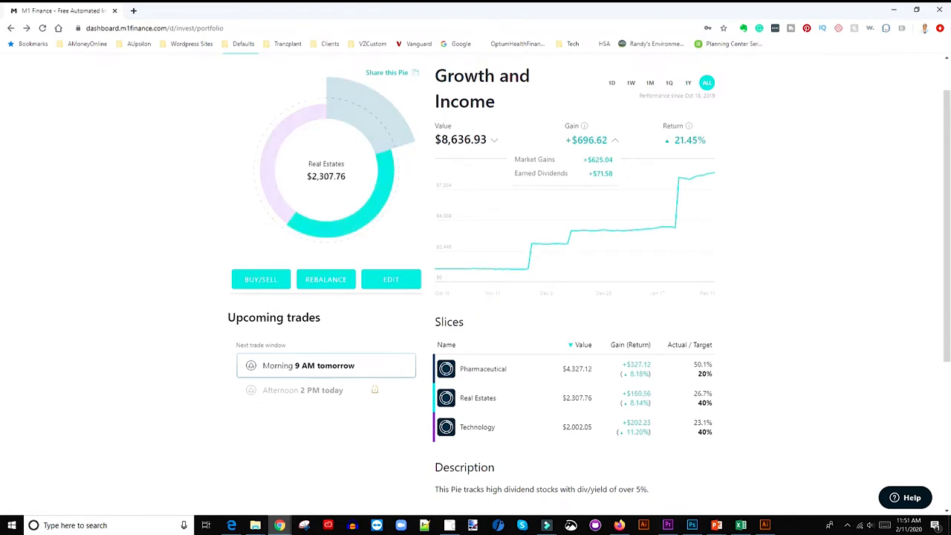
# Step: Review the Real Estate sub-pie holdings (AGNC, Annaly), then return to the Growth and Income pie
pyautogui.click(477, 398)
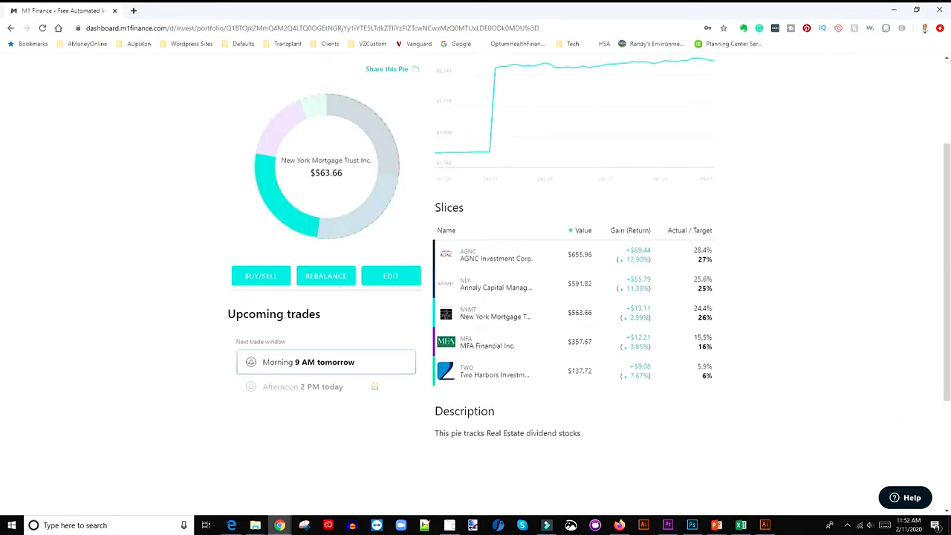
pyautogui.scroll(-3)
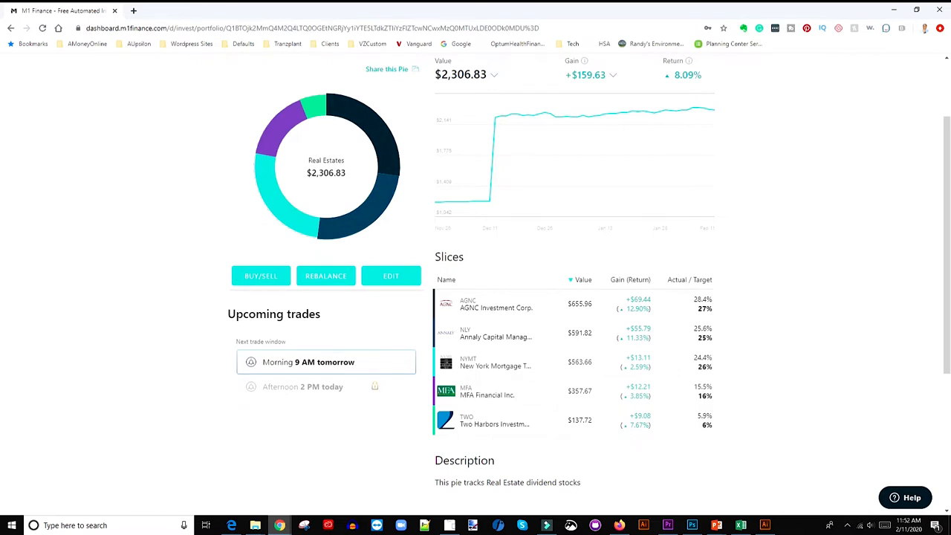
pyautogui.click(612, 74)
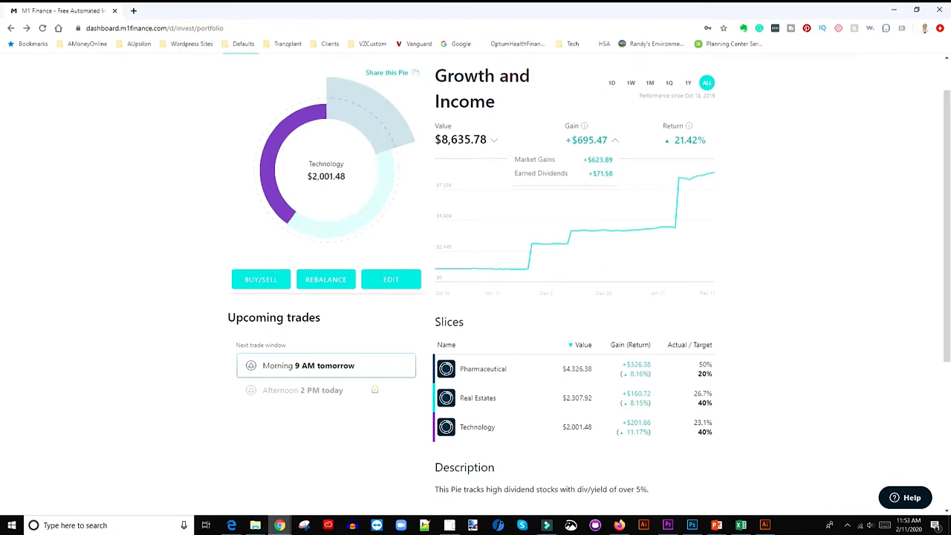
# Step: View the Technology sub-pie: $2,001.55 value, $201.73 gain, holding HP, Cerner, IBM and Gilat
pyautogui.click(477, 427)
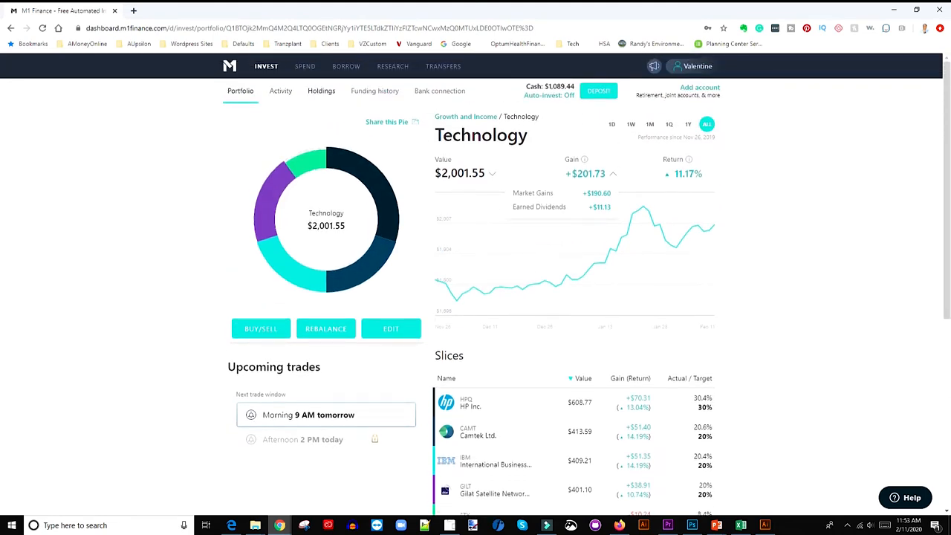
pyautogui.moveTo(392, 66)
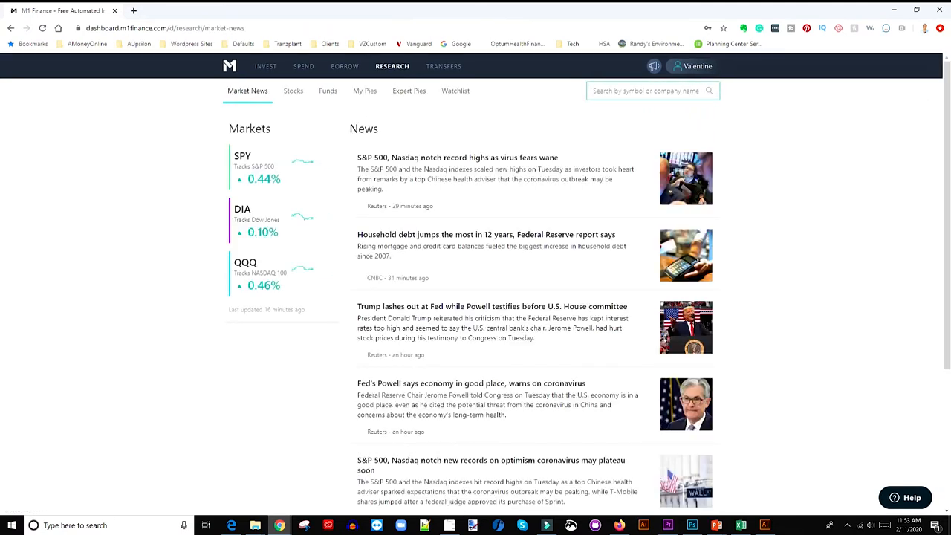
# Step: Show the My Pies research list with unused pies like SaaS and Energy
pyautogui.click(364, 91)
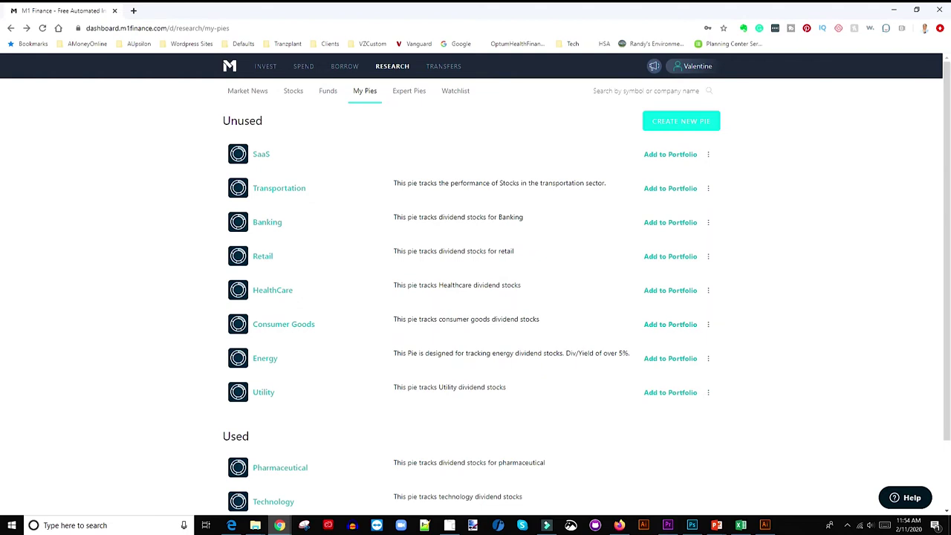
pyautogui.click(707, 153)
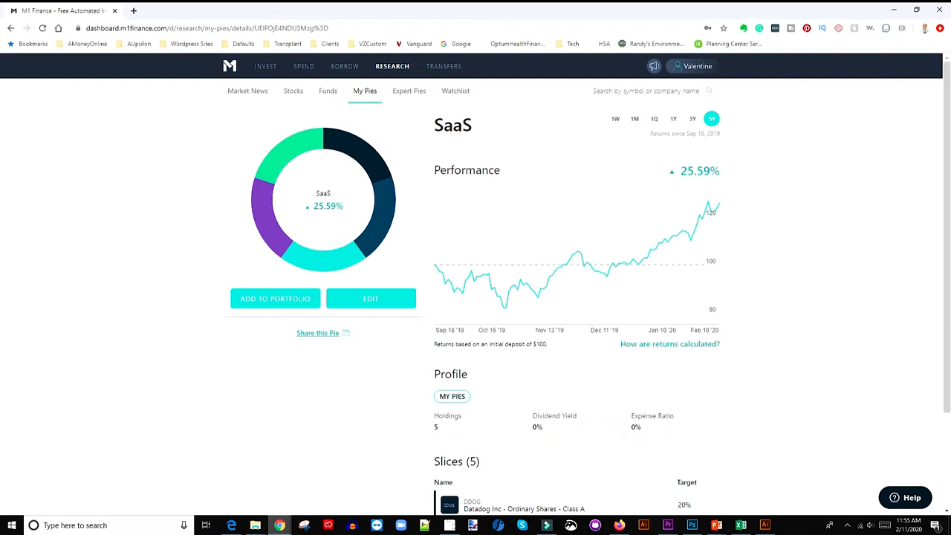
pyautogui.moveTo(468, 262)
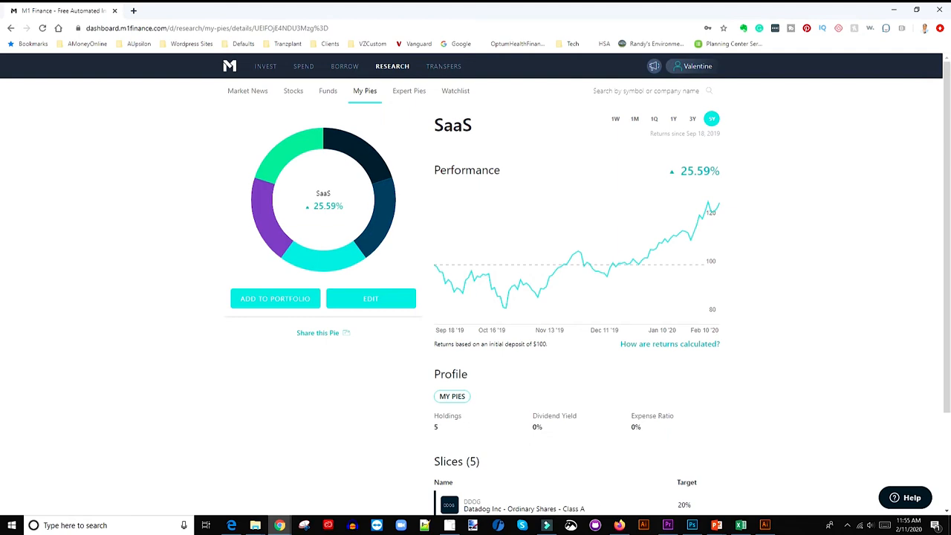
pyautogui.scroll(-3)
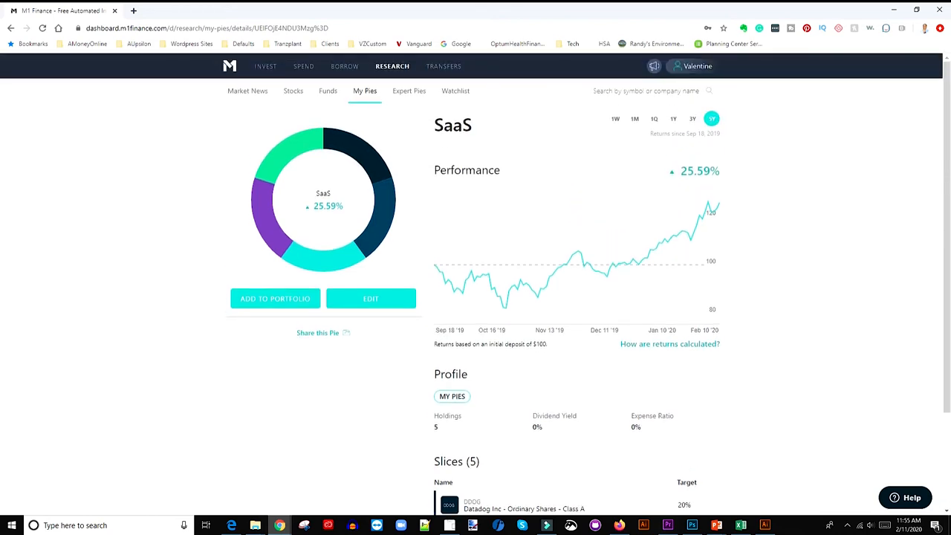
pyautogui.scroll(-3)
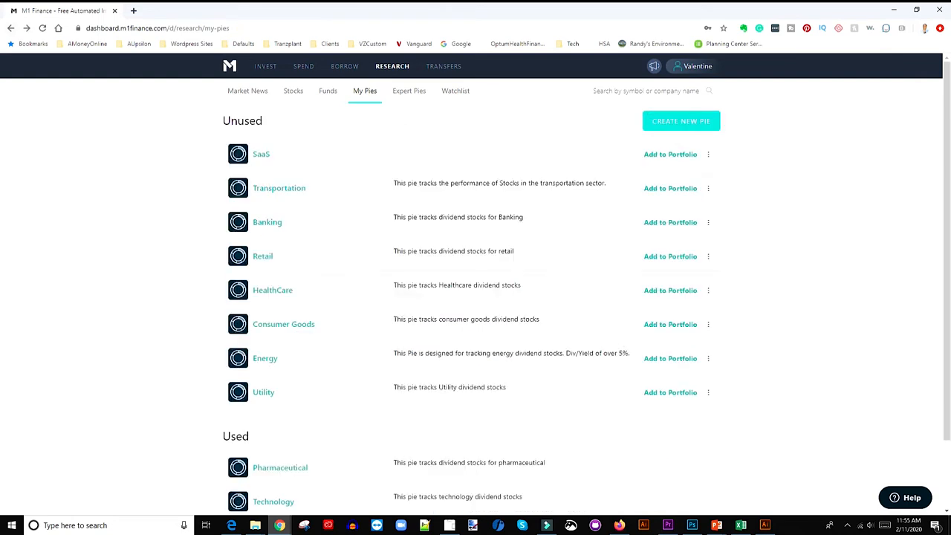
# Step: Return via Invest to the Growth and Income pie showing $8,638.36 value and 21.50% return
pyautogui.click(270, 66)
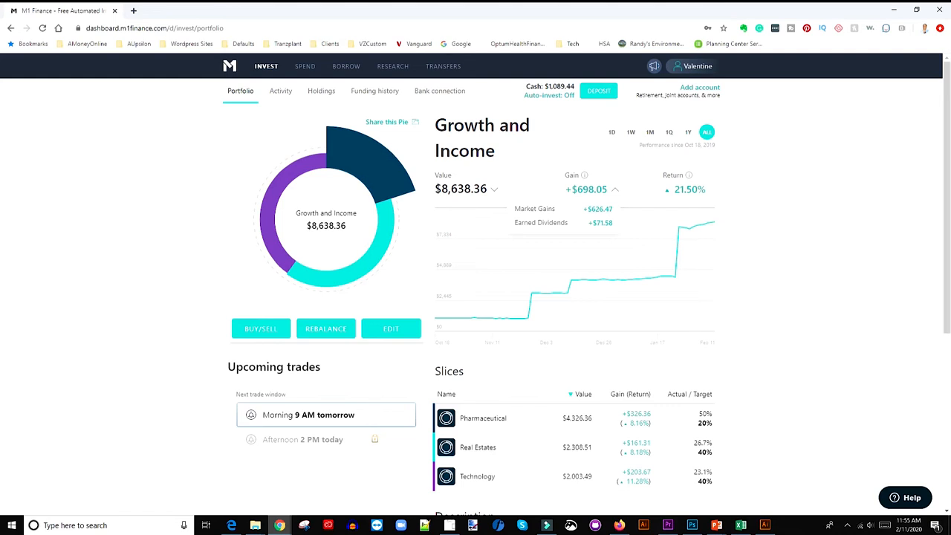
pyautogui.moveTo(604, 280)
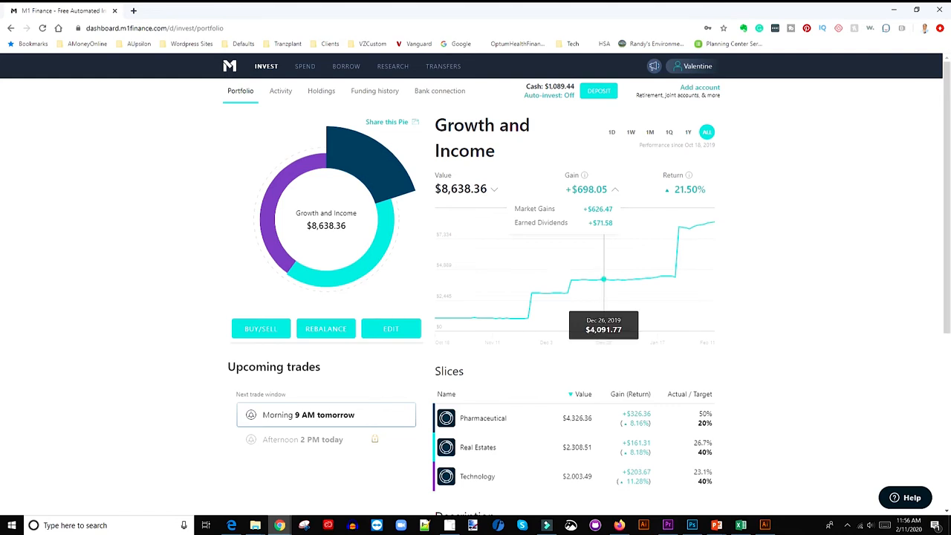